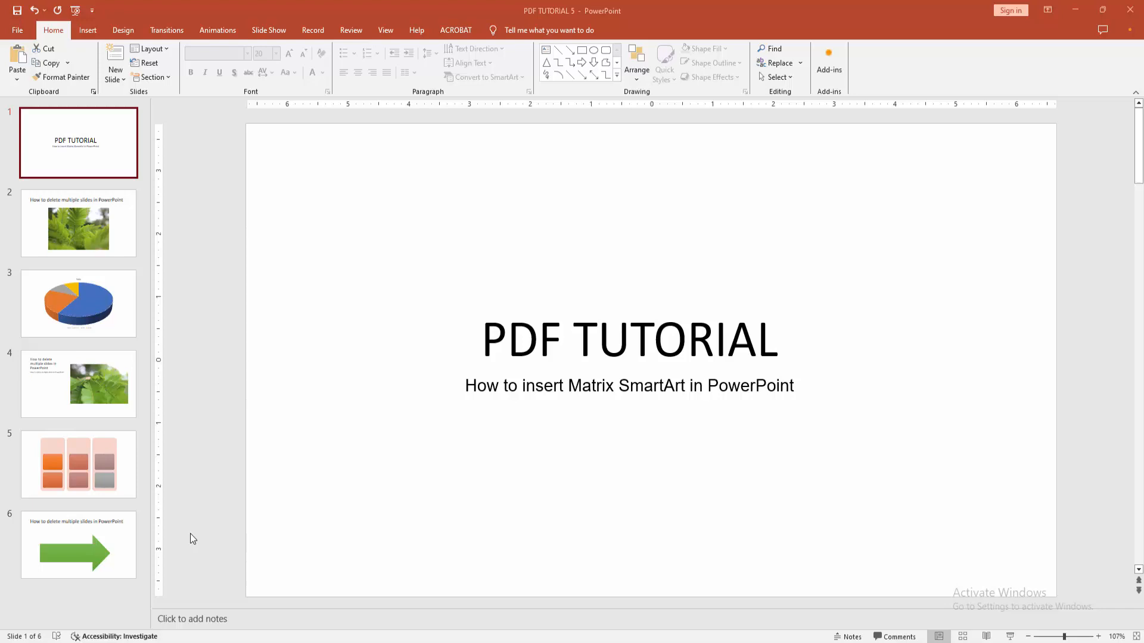
{"action": "mouse_move", "coordinate": [215, 540]}
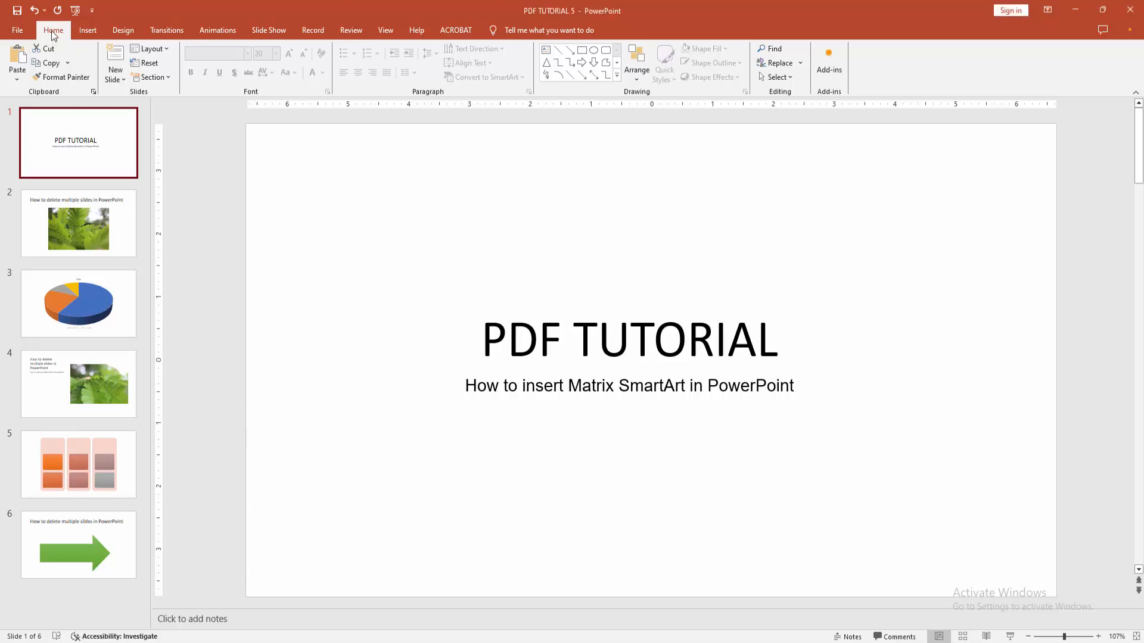
Insert a new Blank-layout slide after the PDF TUTORIAL title slide.
{"action": "left_click", "coordinate": [114, 52]}
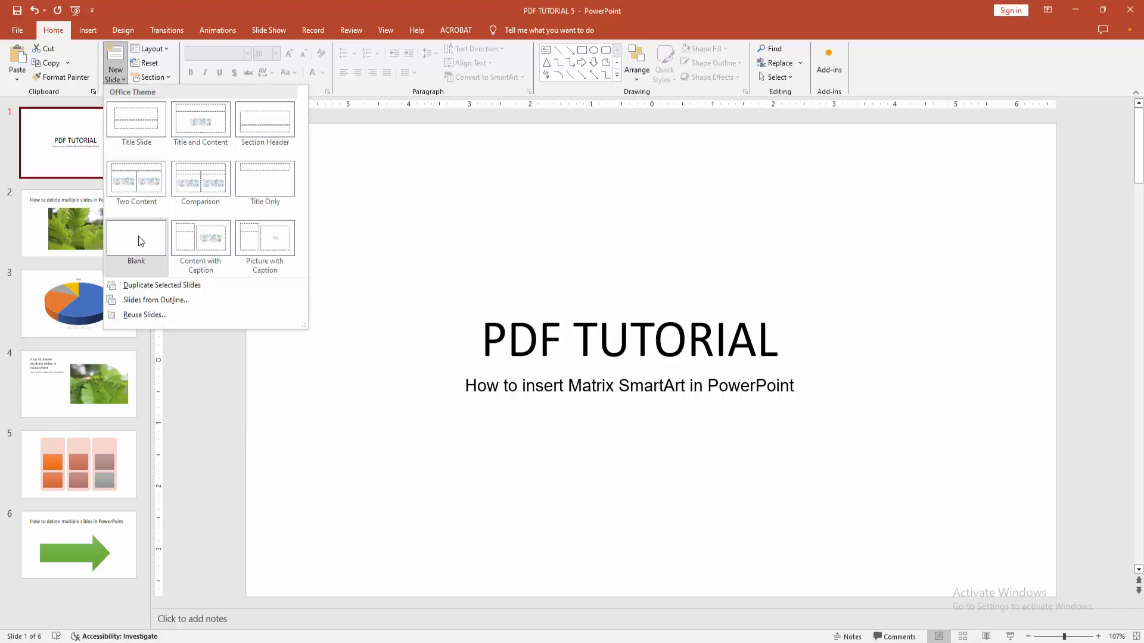
{"action": "left_click", "coordinate": [136, 238]}
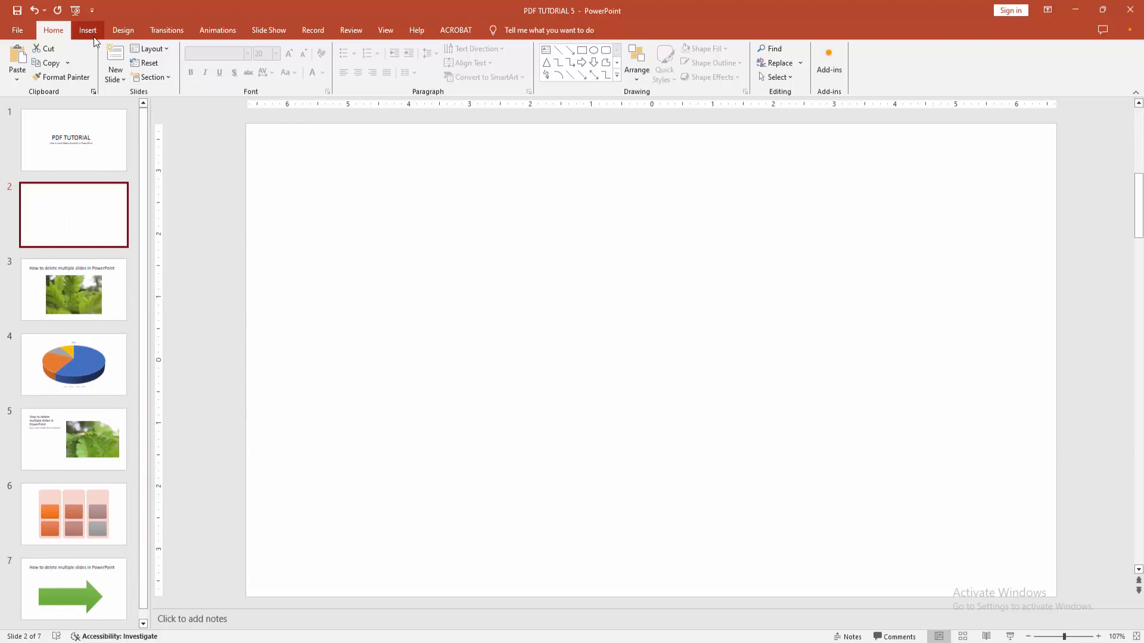
Insert a Grid Matrix SmartArt from the Matrix category onto slide two.
{"action": "left_click", "coordinate": [87, 30]}
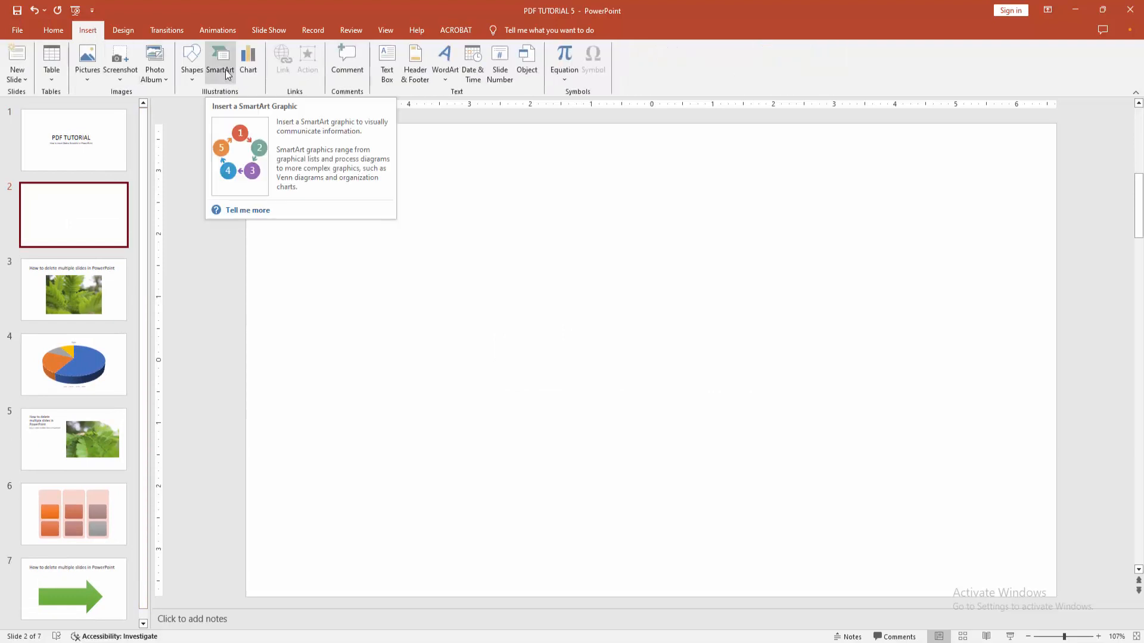
{"action": "left_click", "coordinate": [220, 60]}
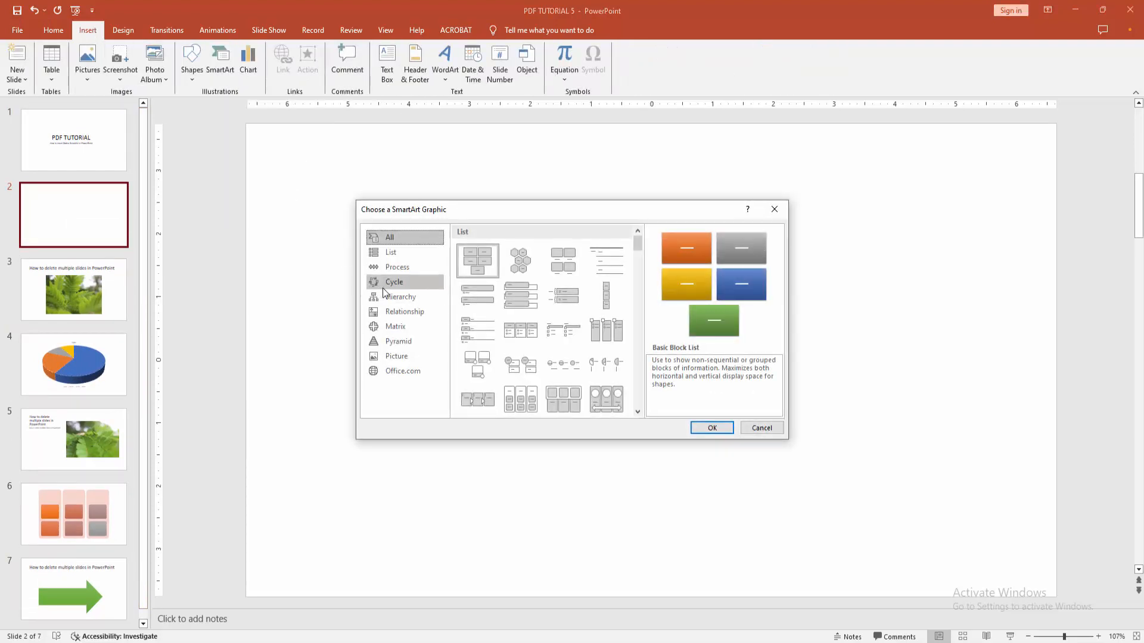
{"action": "left_click", "coordinate": [396, 326]}
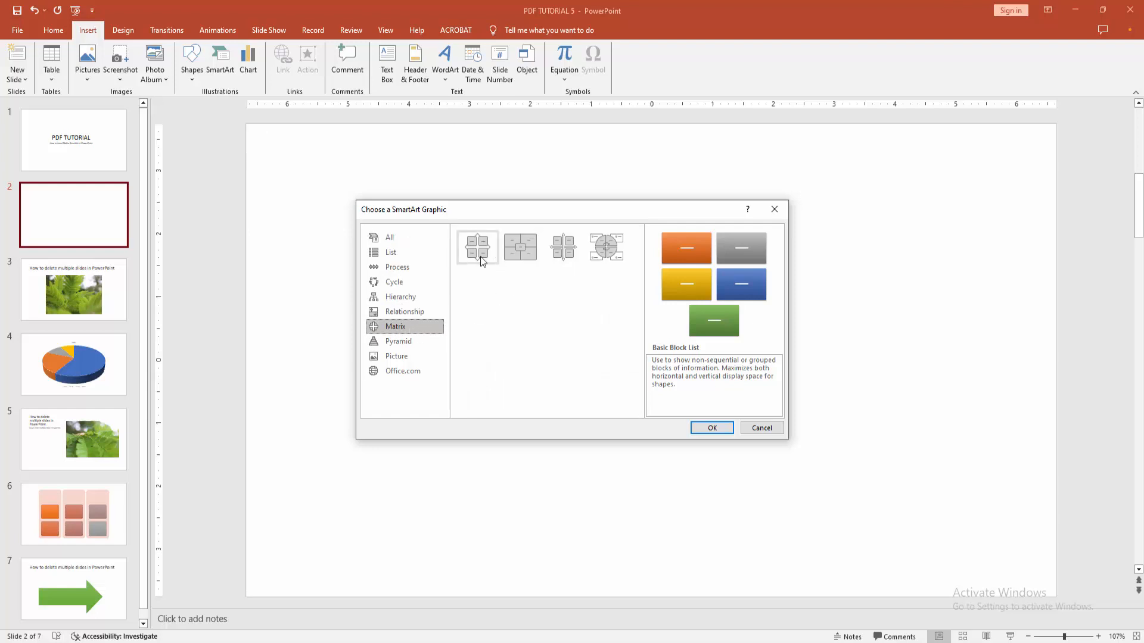
{"action": "mouse_move", "coordinate": [521, 247]}
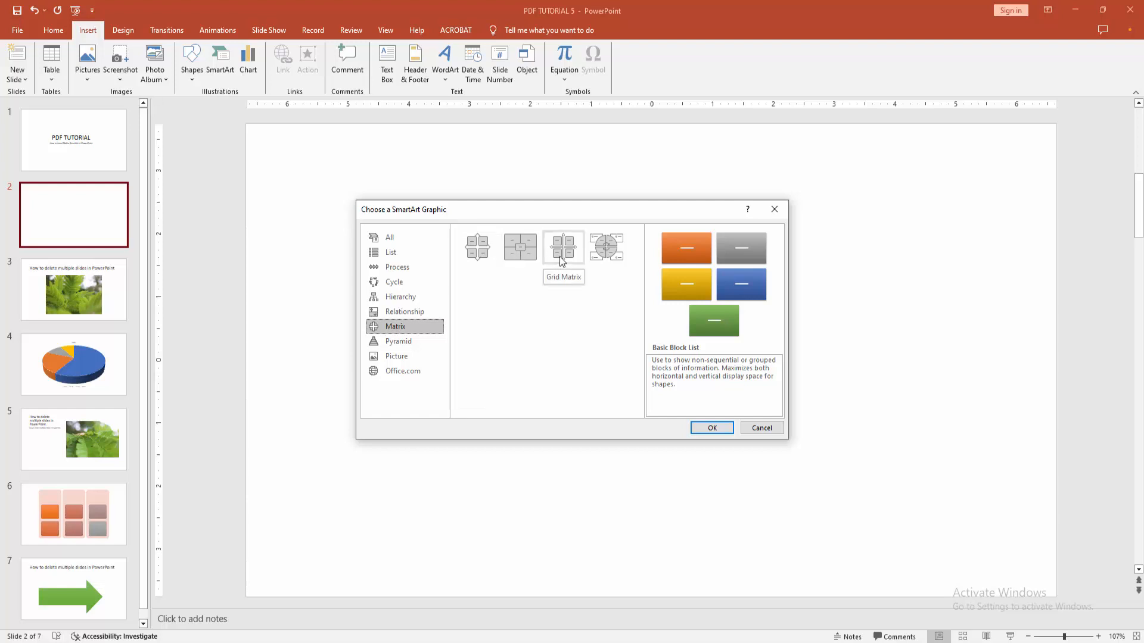
{"action": "mouse_move", "coordinate": [606, 246]}
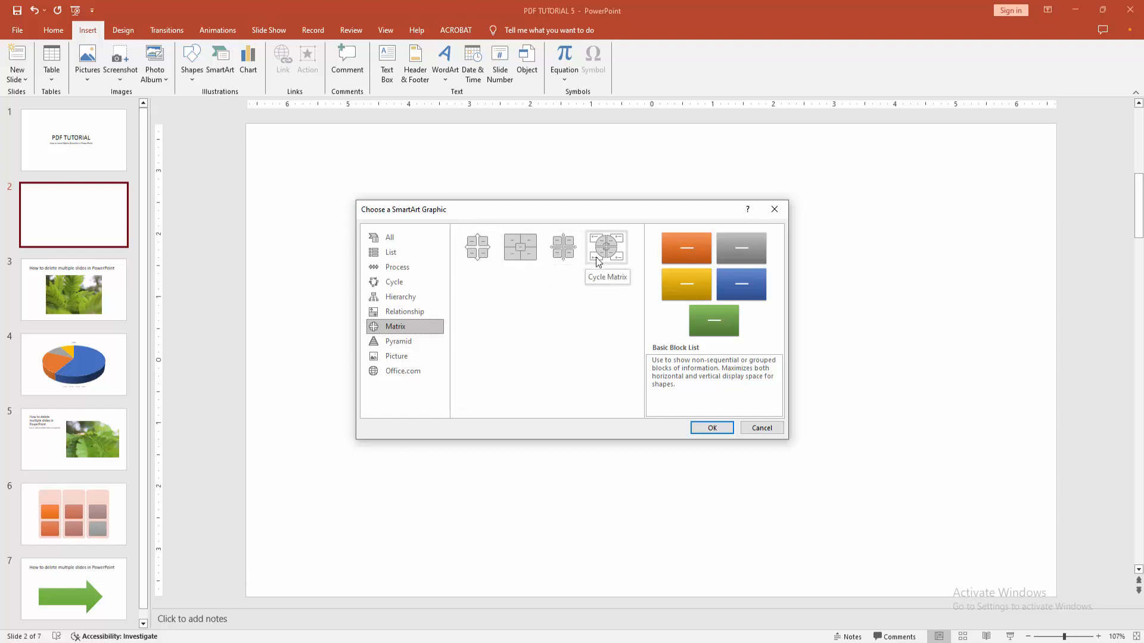
{"action": "mouse_move", "coordinate": [563, 247]}
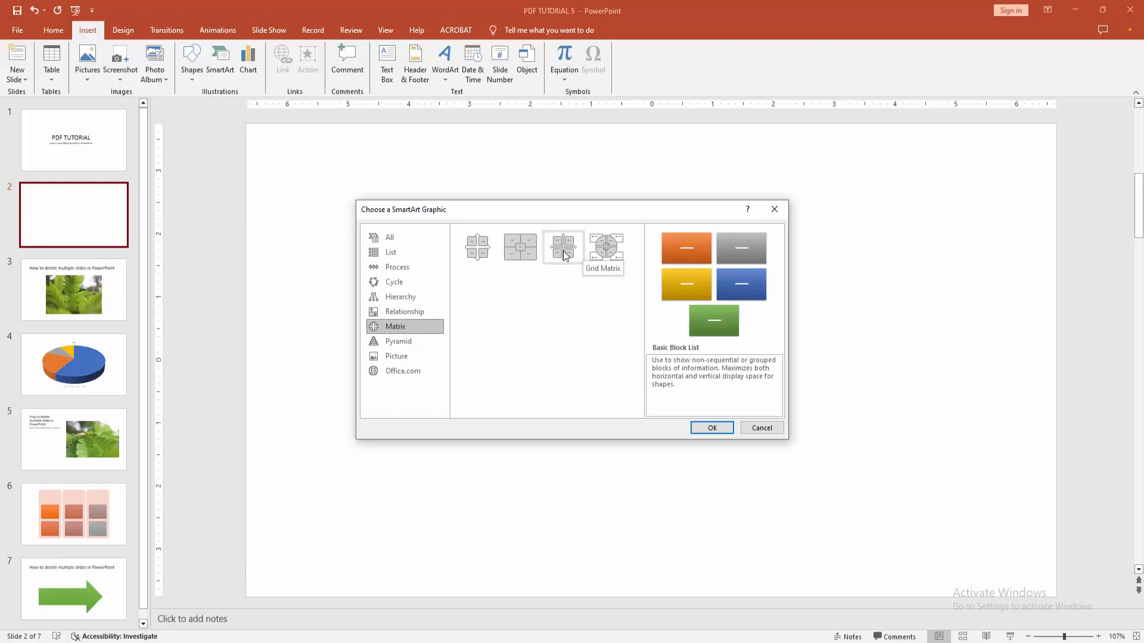
{"action": "left_click", "coordinate": [563, 247]}
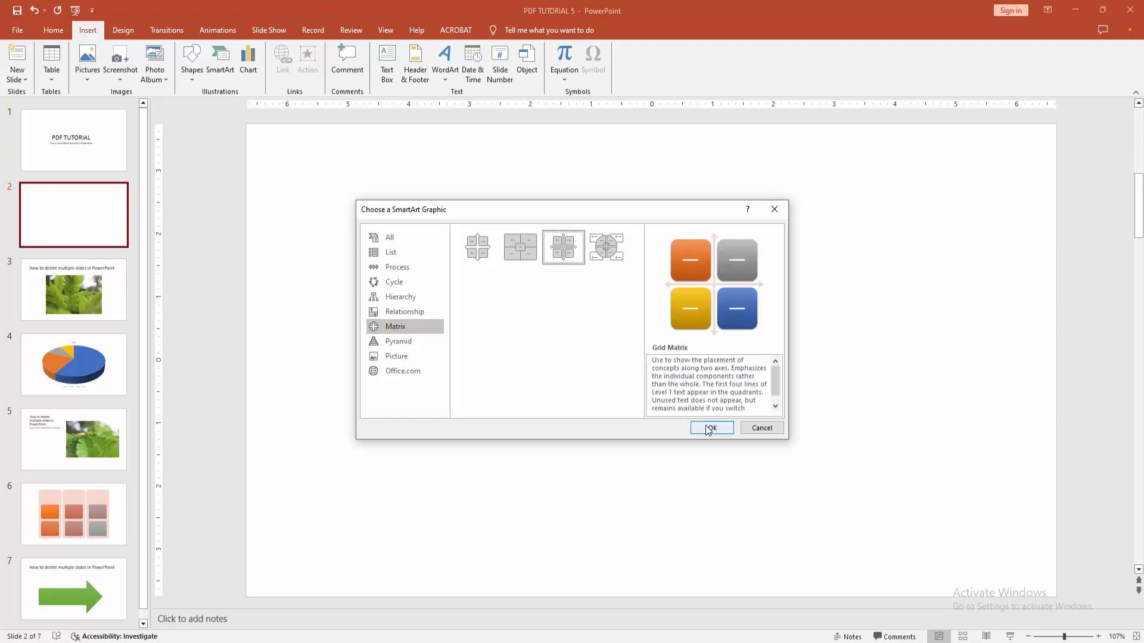
{"action": "left_click", "coordinate": [710, 428]}
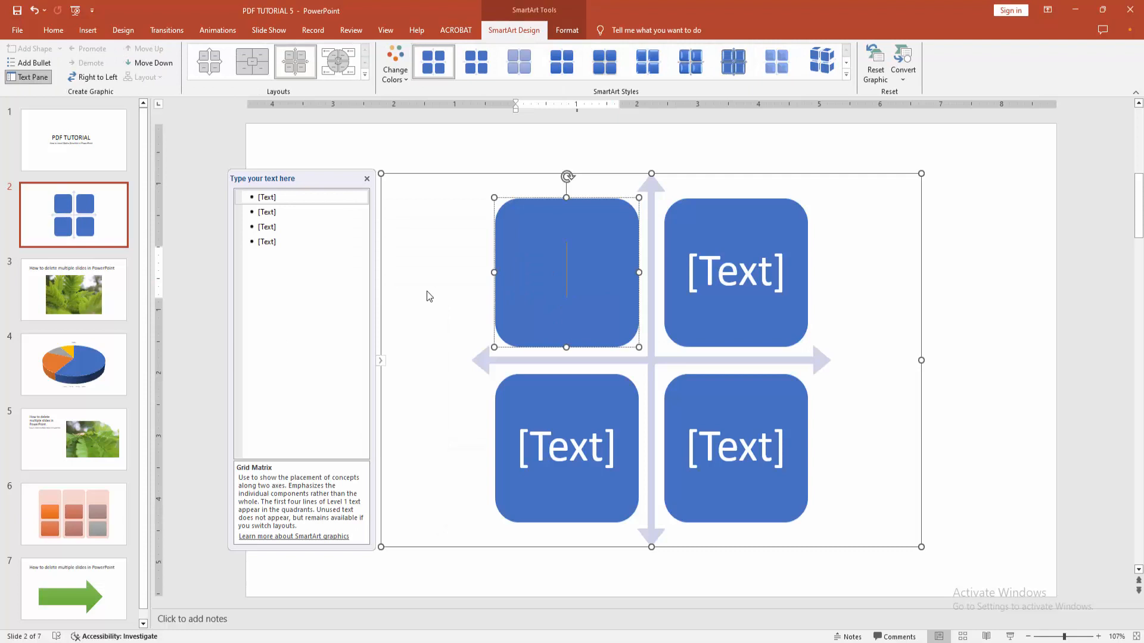
Enter ONE, TWO, THREE and FOUR as the four quadrant labels, fixing the 'TOW' typo.
{"action": "type", "text": "ONE"}
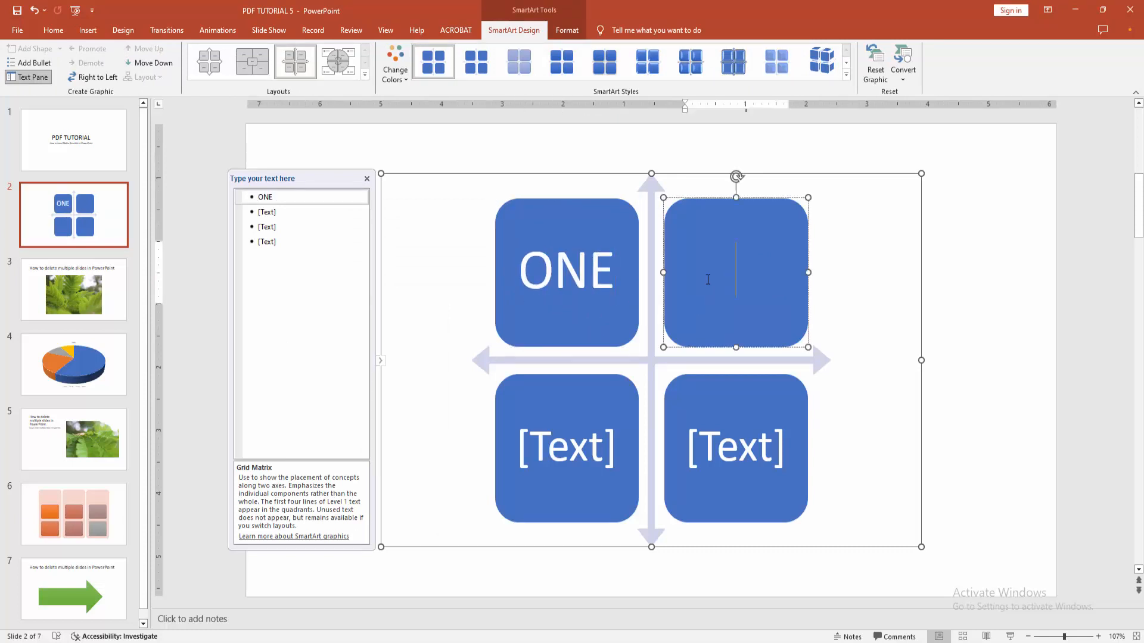
{"action": "type", "text": "TOW"}
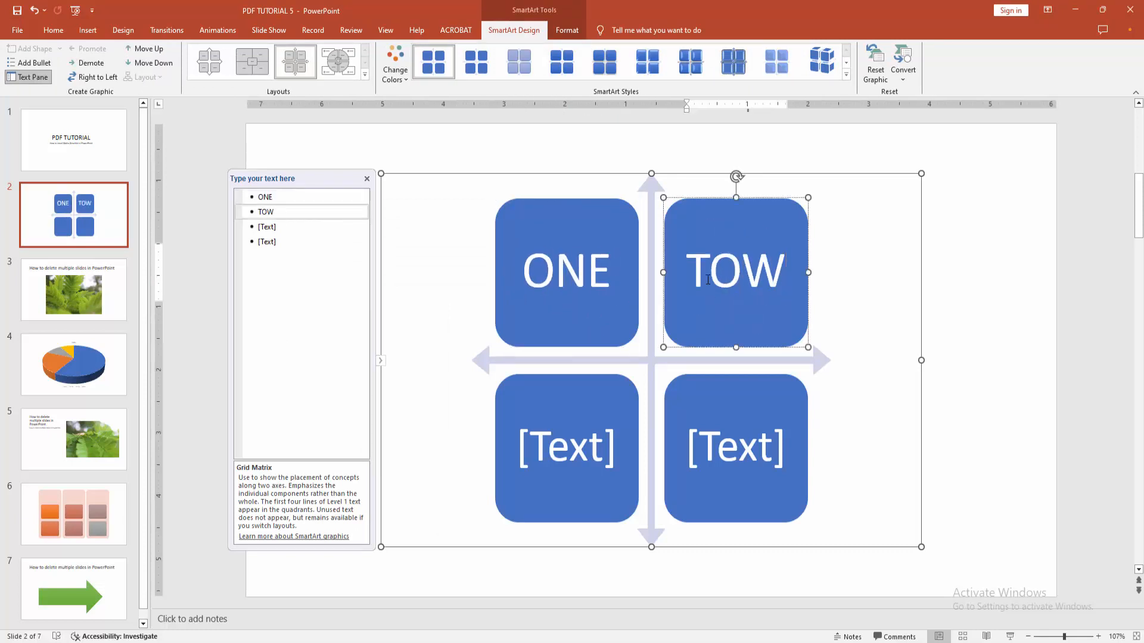
{"action": "type", "text": "TWO"}
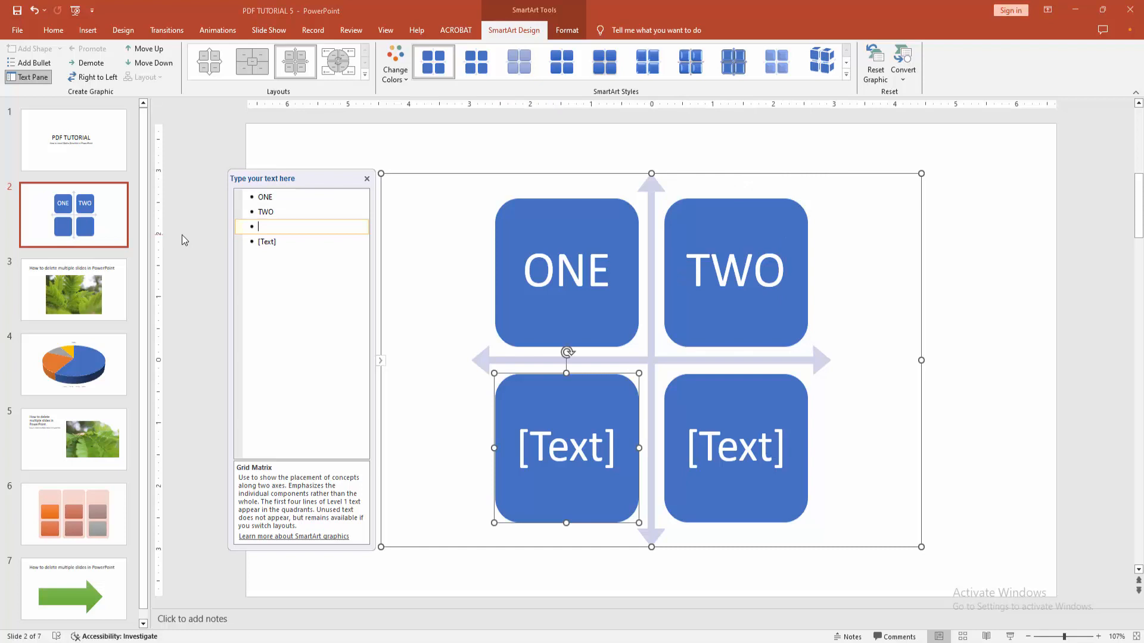
{"action": "type", "text": "THREE"}
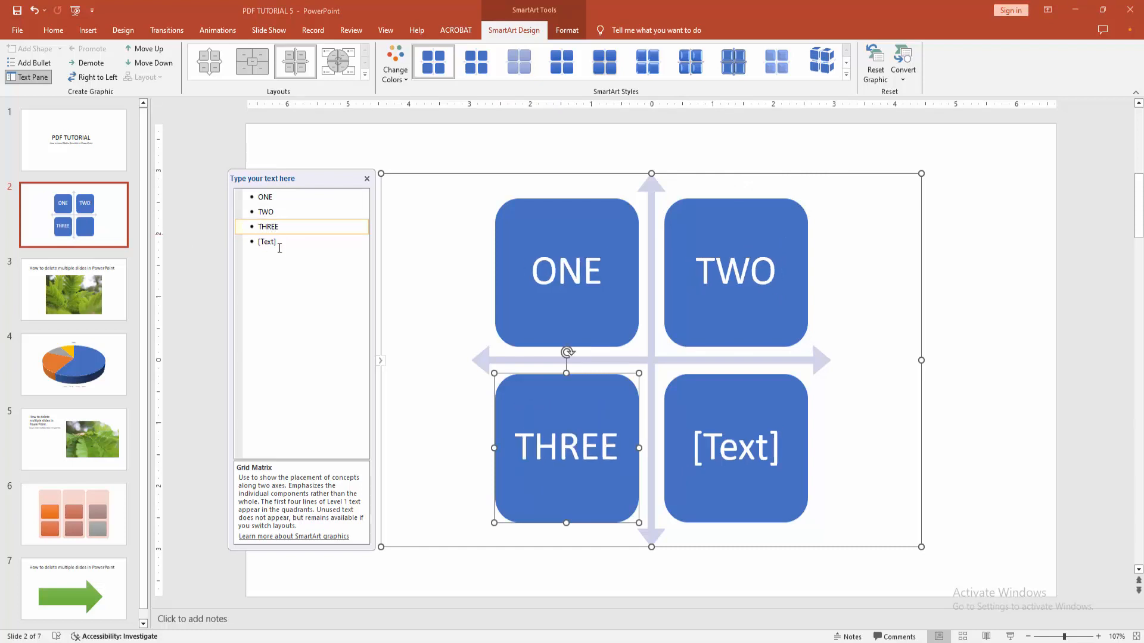
{"action": "type", "text": "F"}
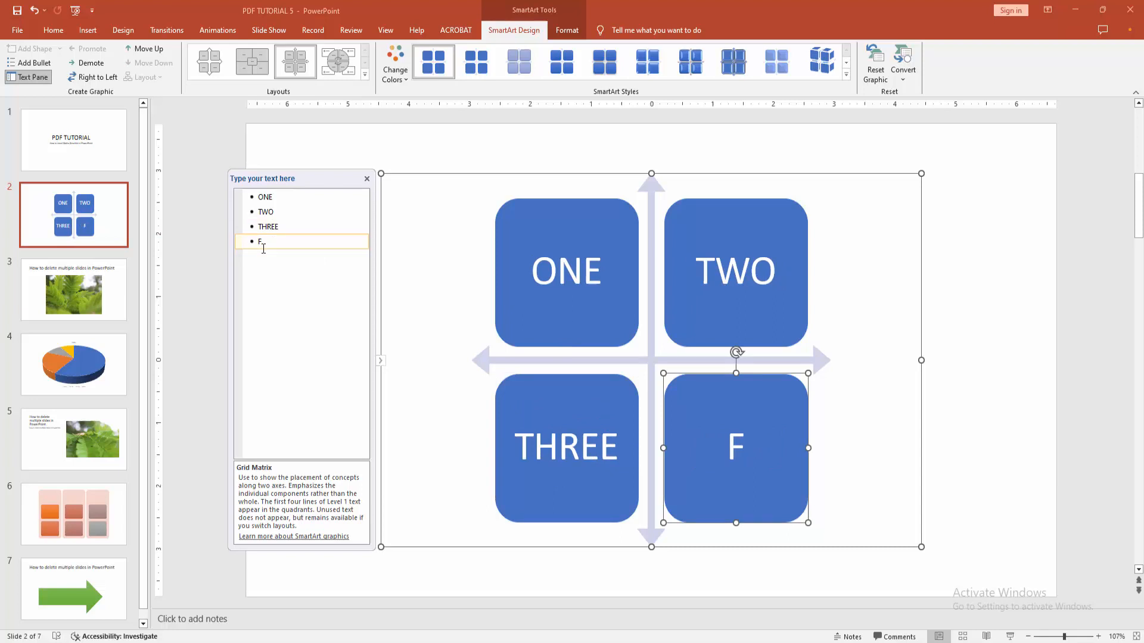
{"action": "type", "text": "OUR"}
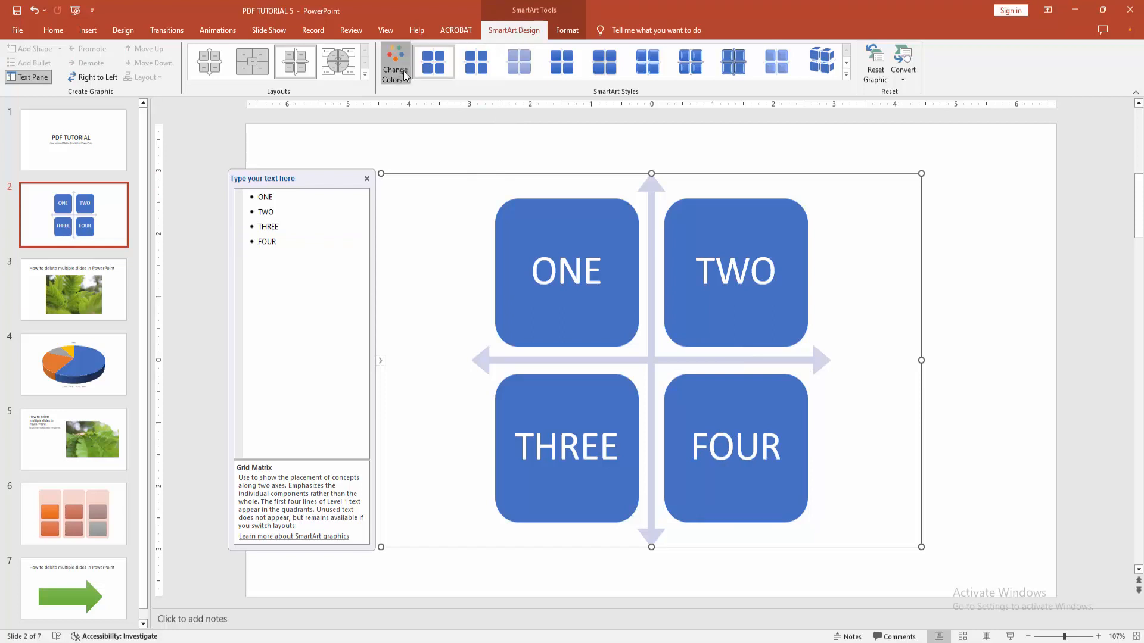
Apply a Colorful colour scheme and a 3-D SmartArt style to the matrix.
{"action": "left_click", "coordinate": [395, 62]}
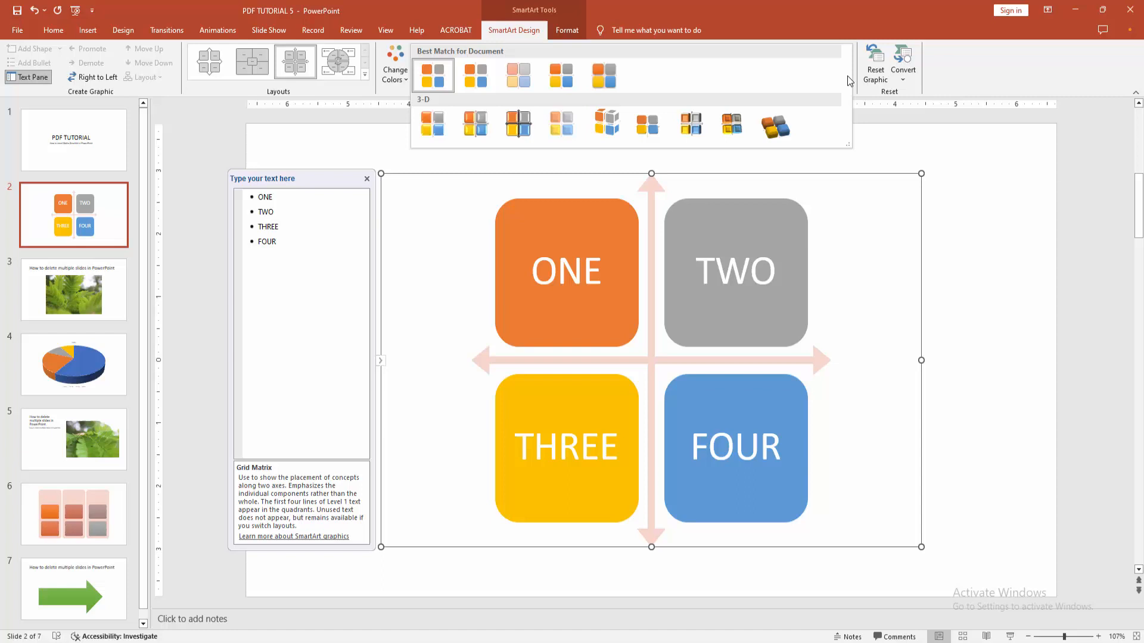
{"action": "left_click", "coordinate": [733, 123]}
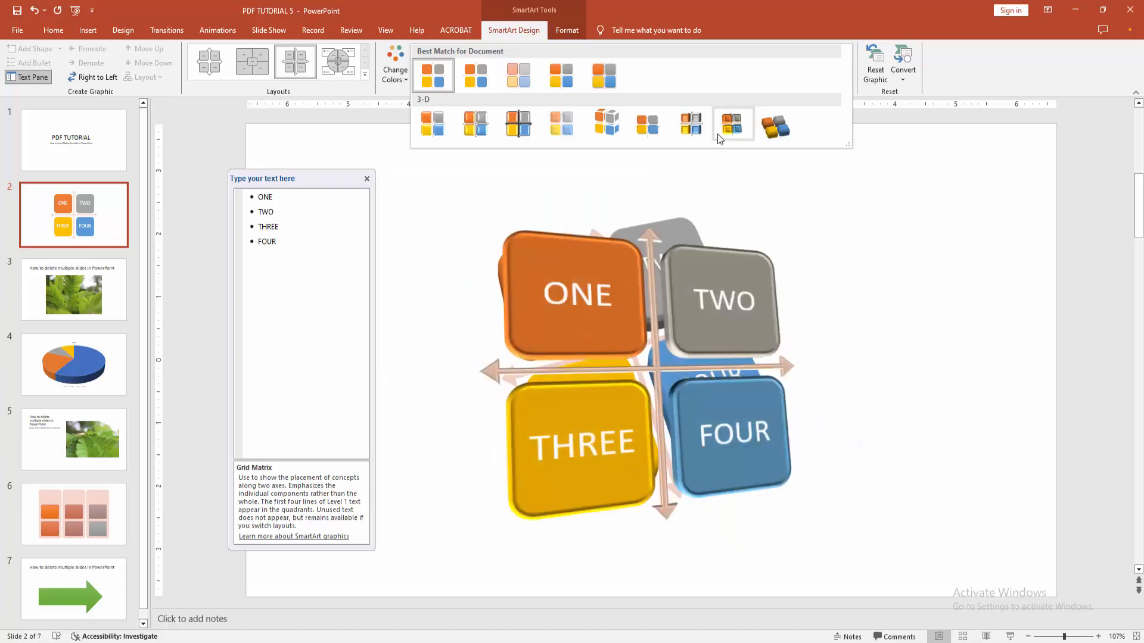